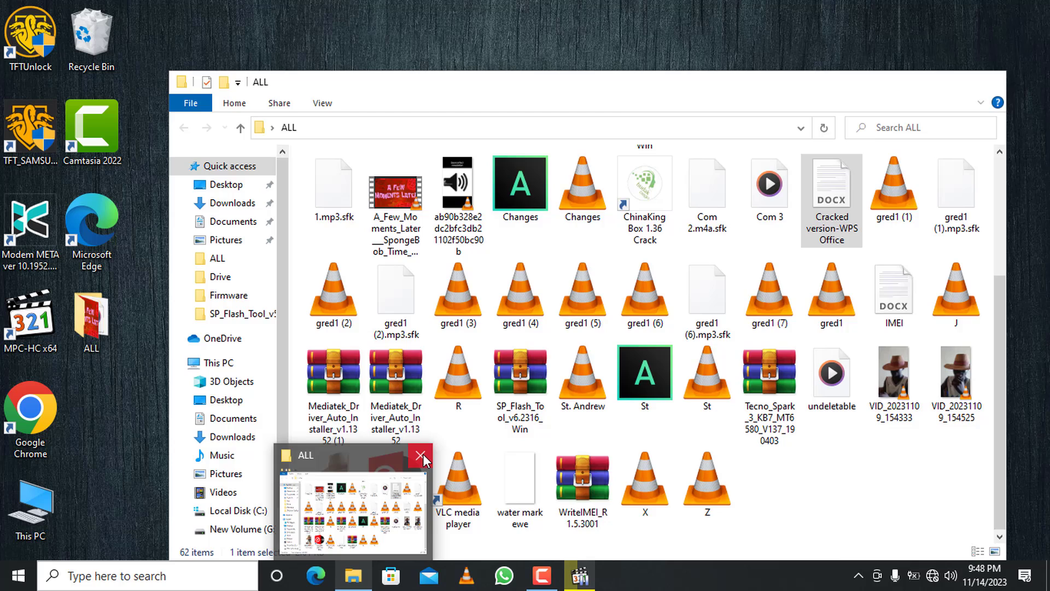
- Close the ALL File Explorer window to return to the desktop
{"action": "left_click", "coordinate": [422, 455]}
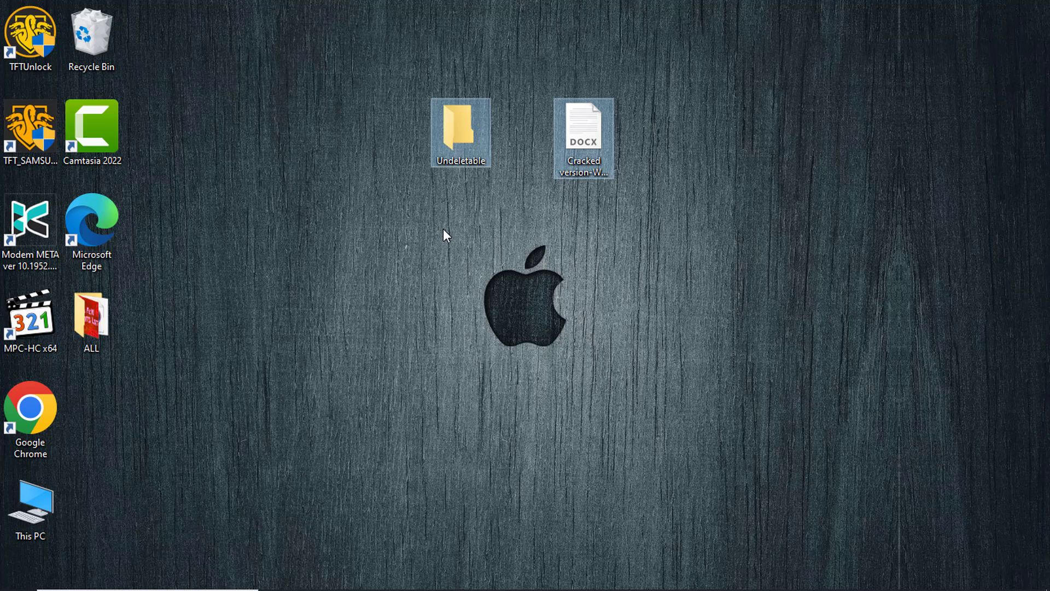
{"action": "mouse_move", "coordinate": [533, 584]}
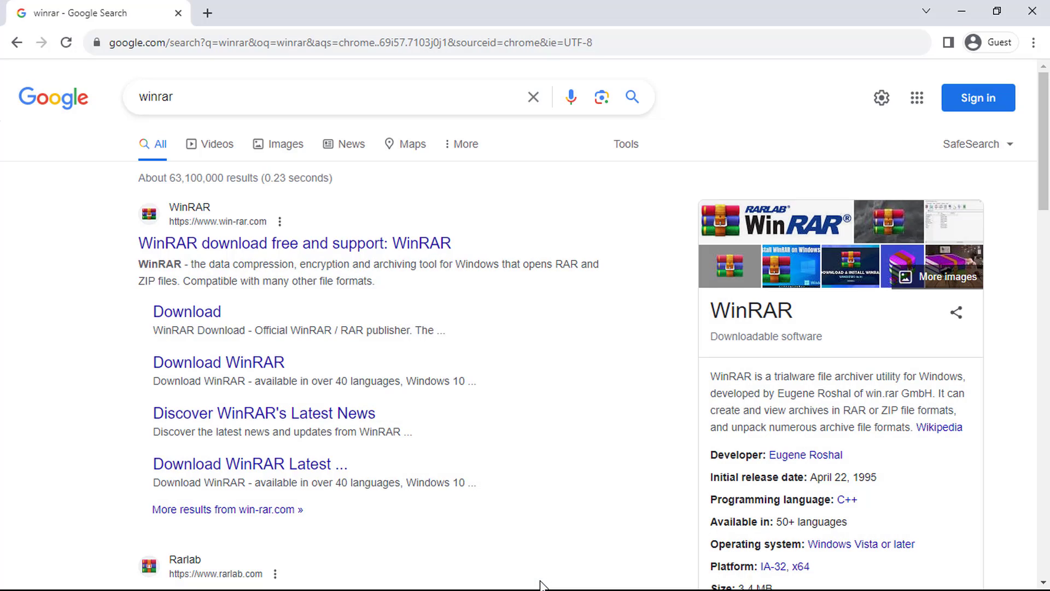
{"action": "mouse_move", "coordinate": [294, 242]}
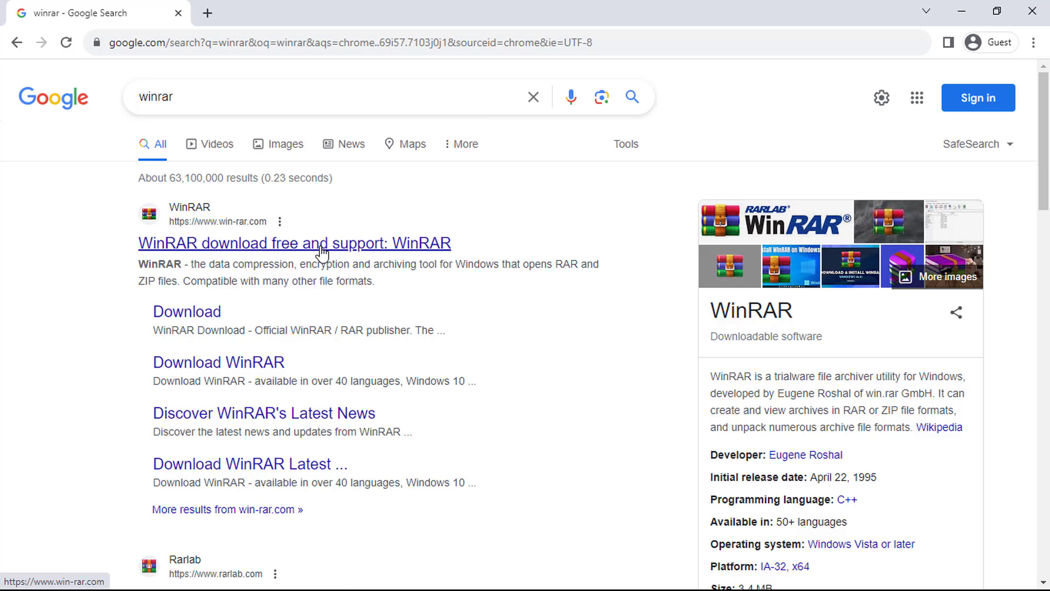
- Reach the downloads page of the official win-rar.com website
{"action": "left_click", "coordinate": [294, 243]}
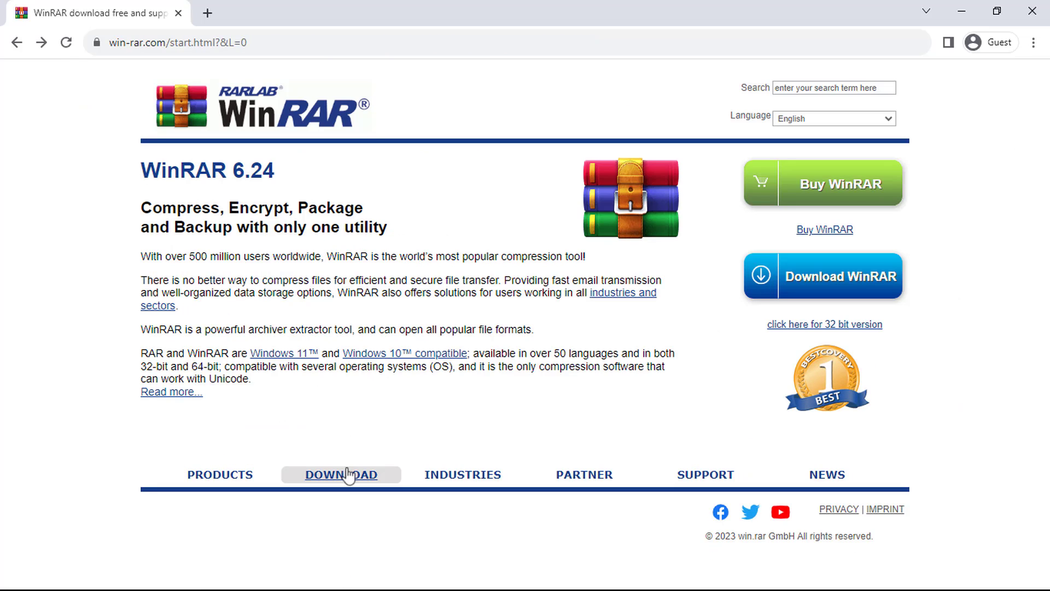
{"action": "left_click", "coordinate": [342, 474]}
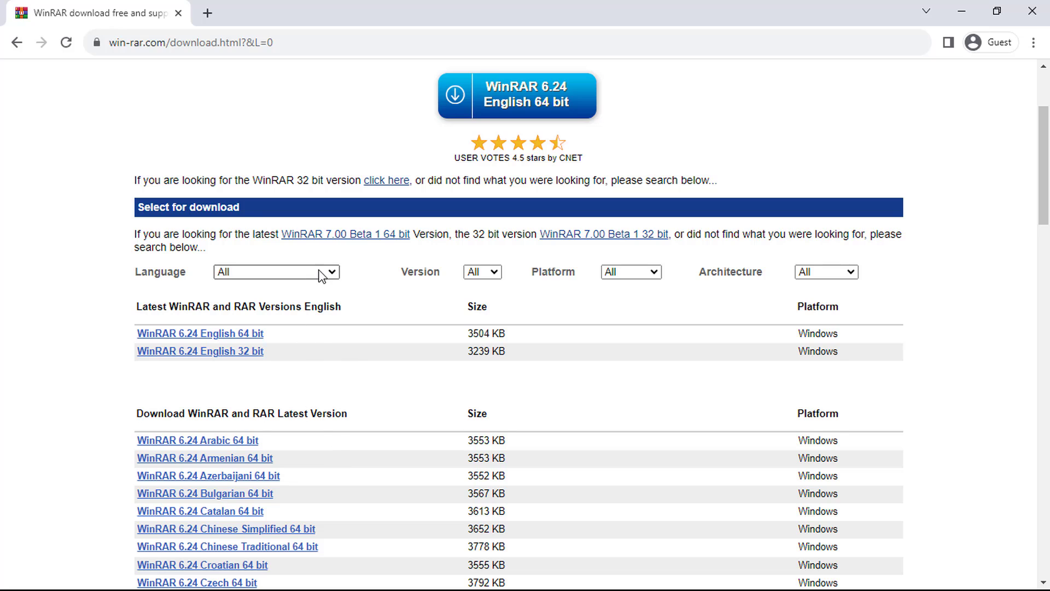
- Filter to Windows 64 bit and download the WinRAR 6.24 English 64 bit installer
{"action": "left_click", "coordinate": [275, 271]}
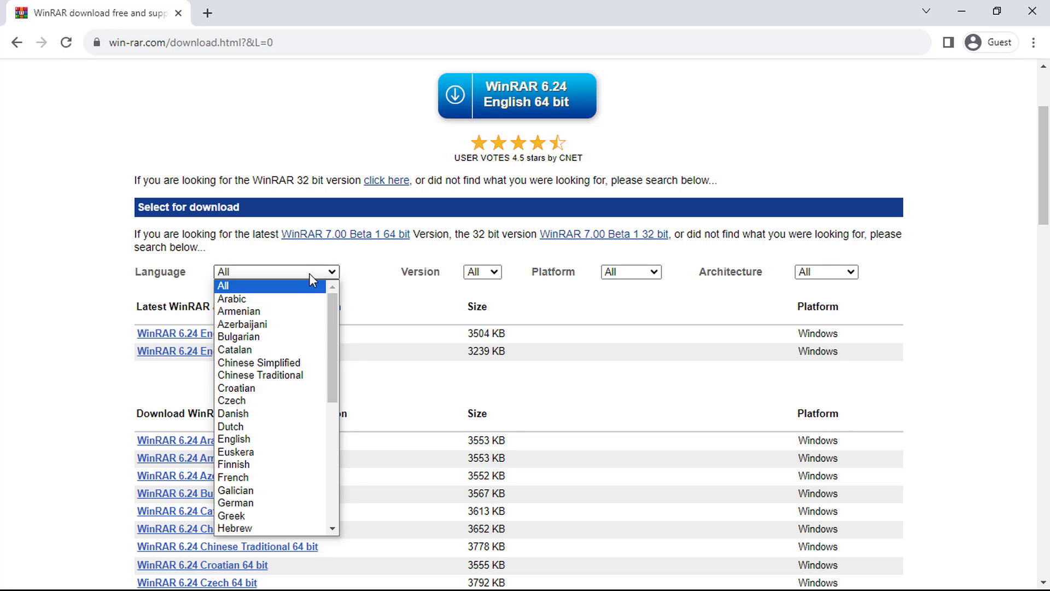
{"action": "left_click", "coordinate": [481, 272]}
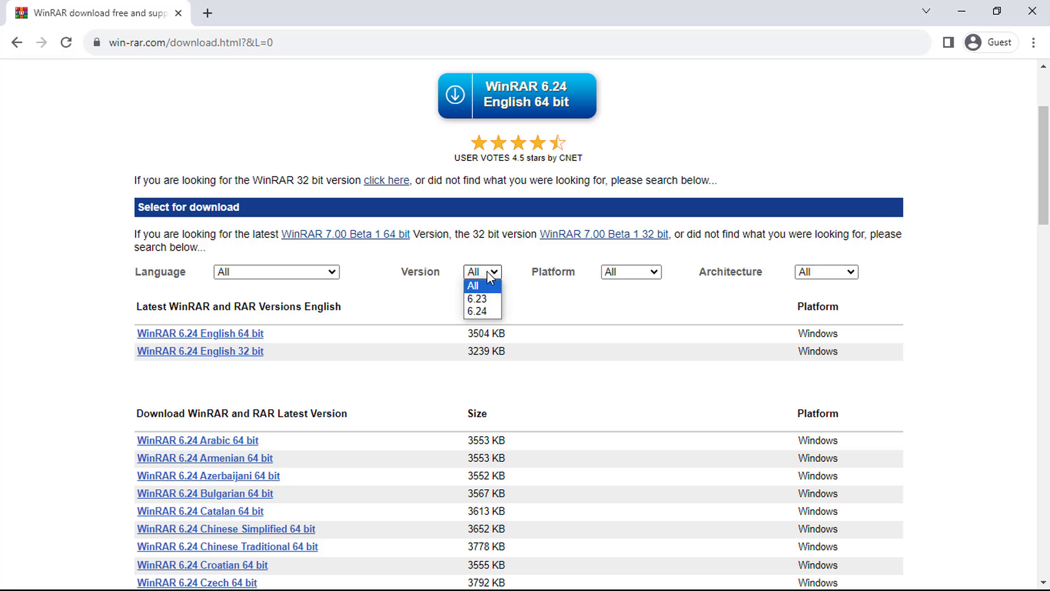
{"action": "mouse_move", "coordinate": [477, 299]}
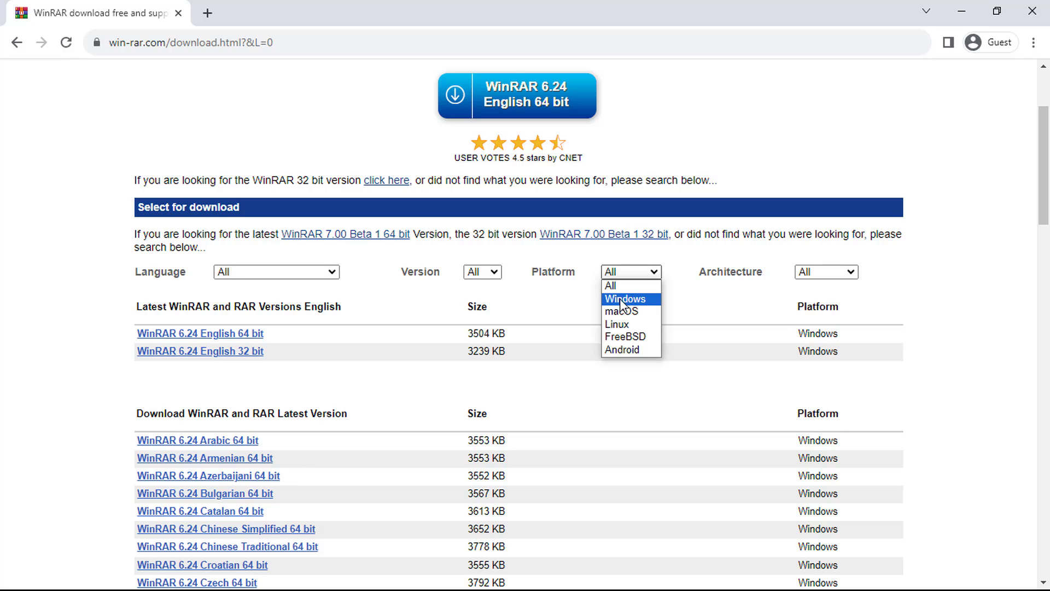
{"action": "left_click", "coordinate": [624, 299]}
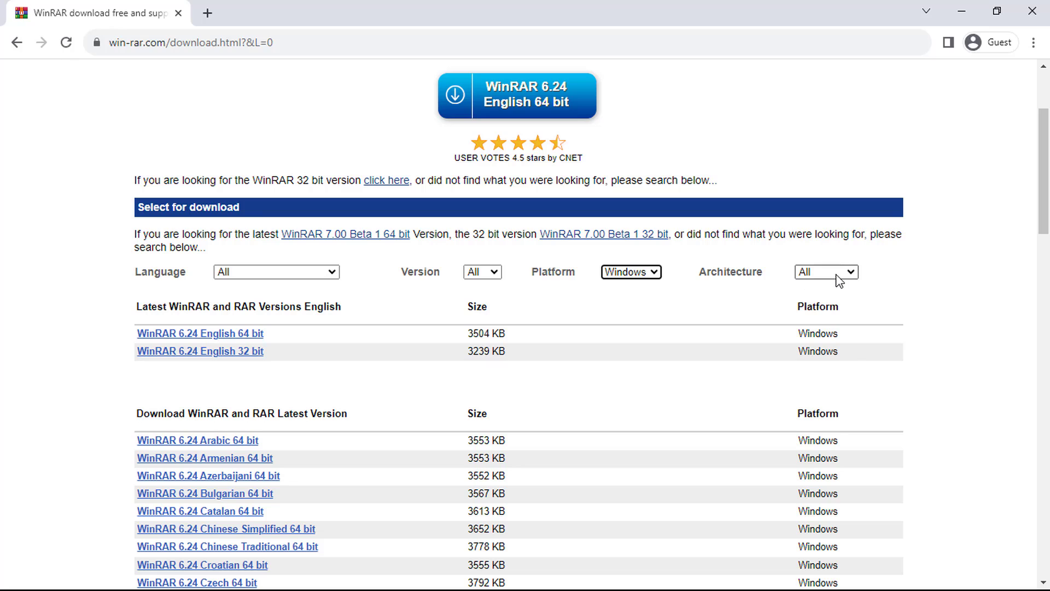
{"action": "left_click", "coordinate": [827, 271]}
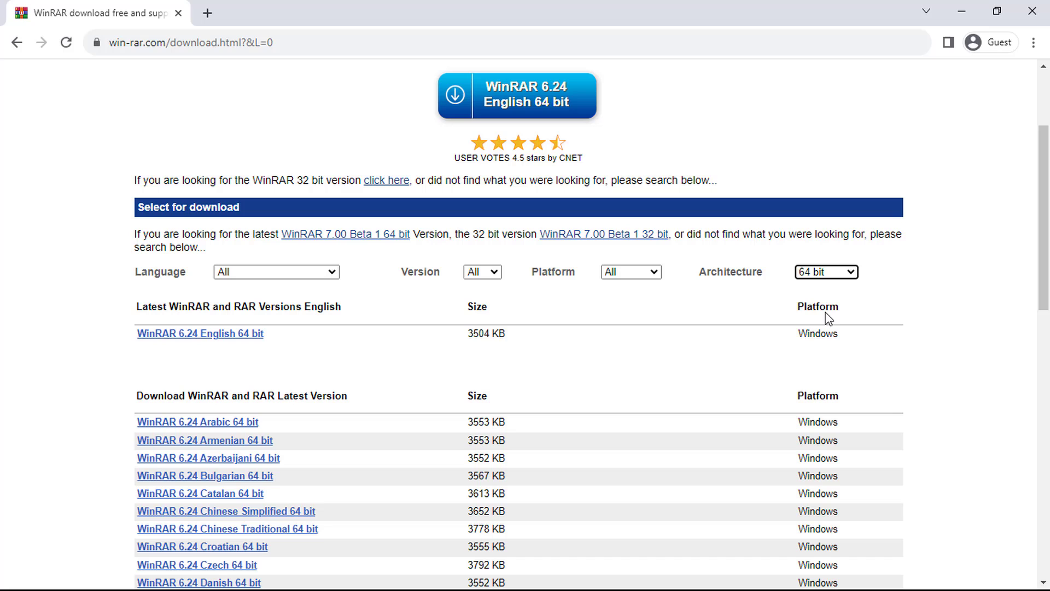
{"action": "mouse_move", "coordinate": [244, 344]}
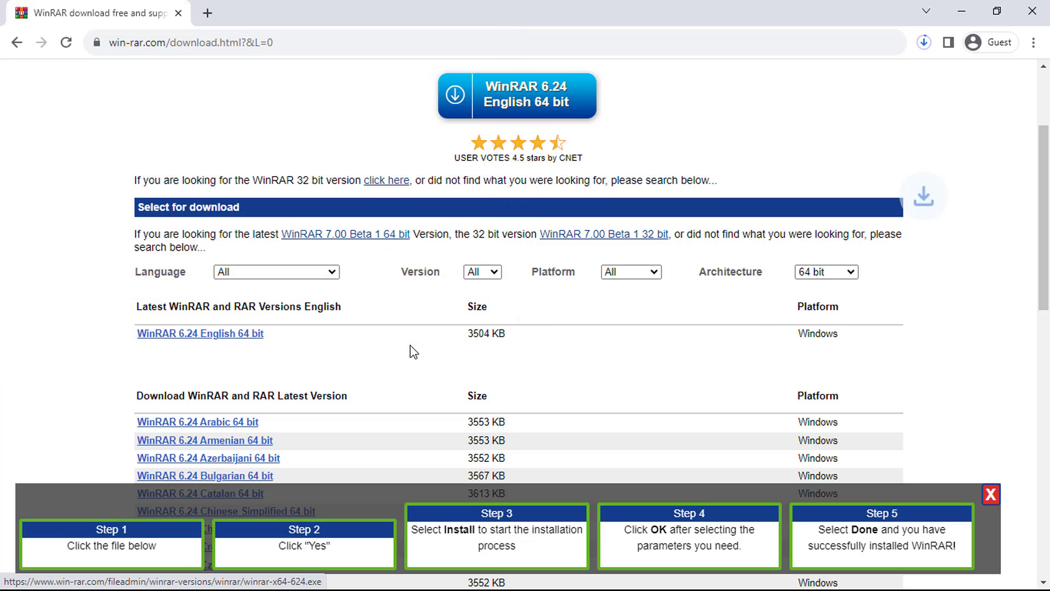
{"action": "left_click", "coordinate": [991, 494]}
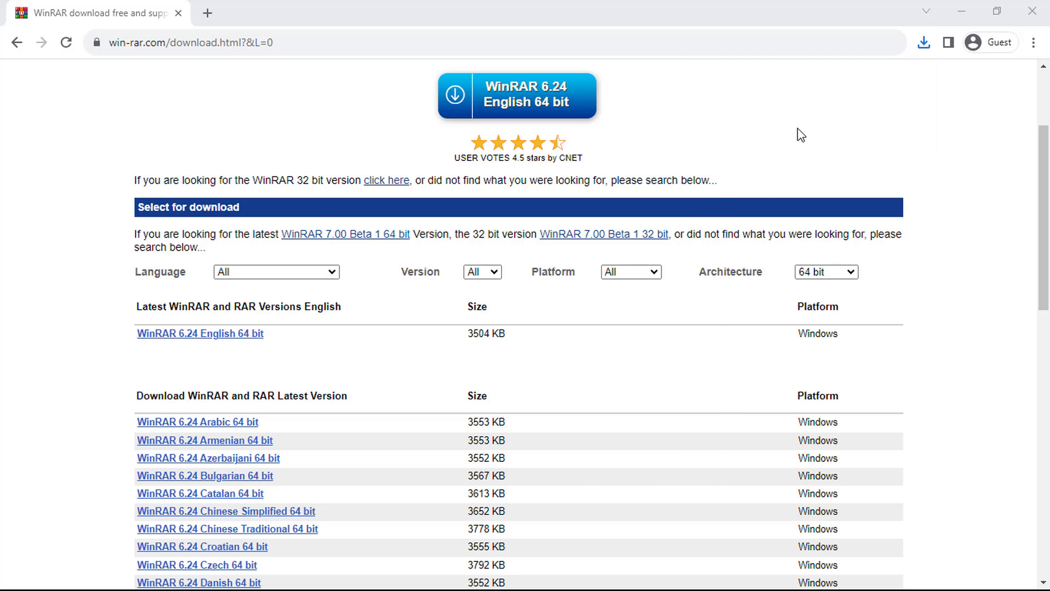
{"action": "mouse_move", "coordinate": [488, 456]}
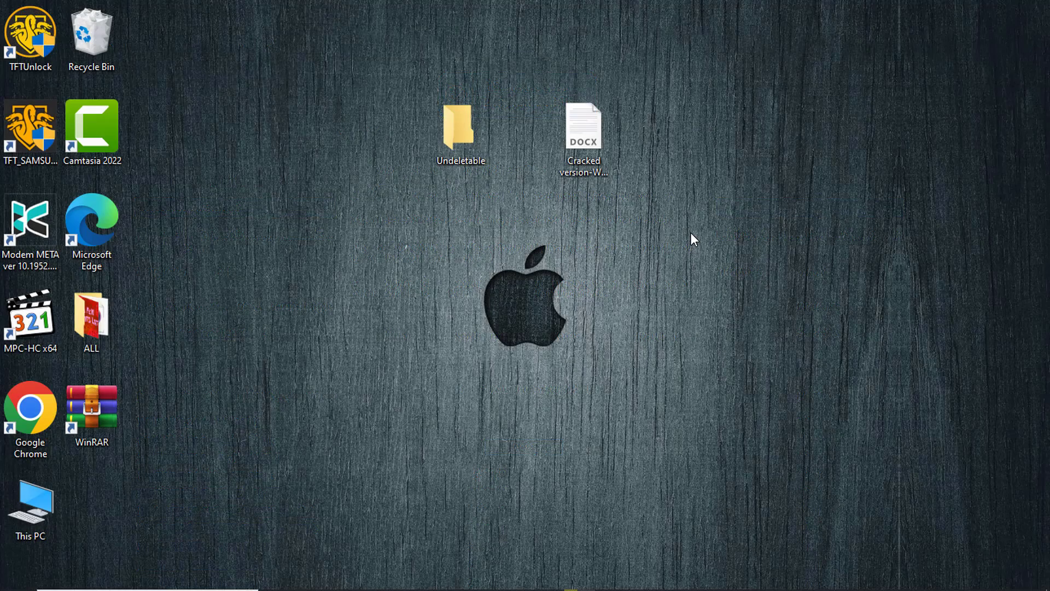
- Archive the Undeletable folder with WinRAR, deleting the original folder after archiving
{"action": "left_click", "coordinate": [460, 130]}
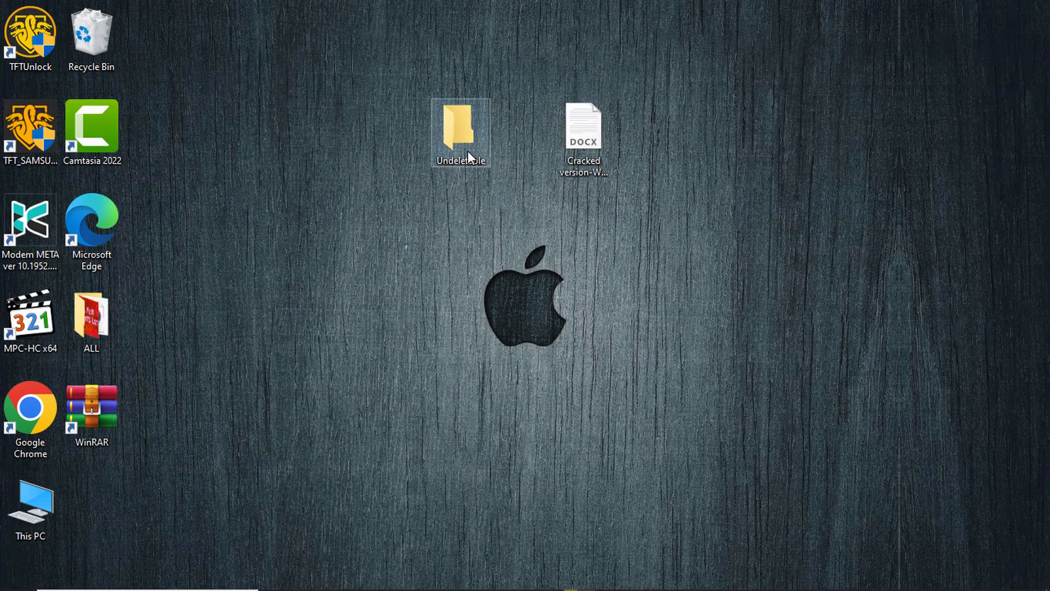
{"action": "right_click", "coordinate": [461, 130]}
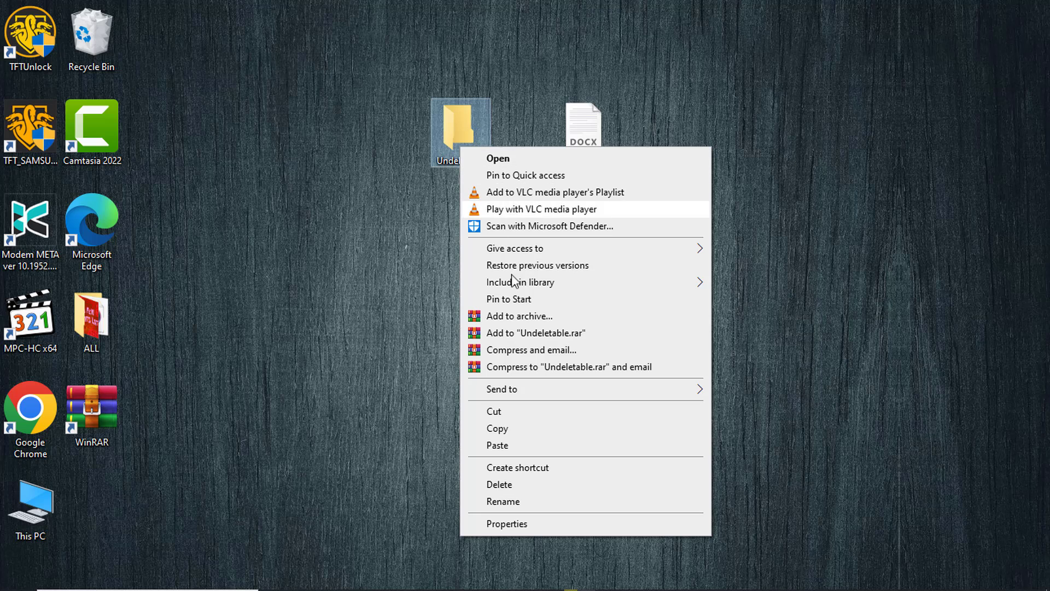
{"action": "left_click", "coordinate": [518, 315]}
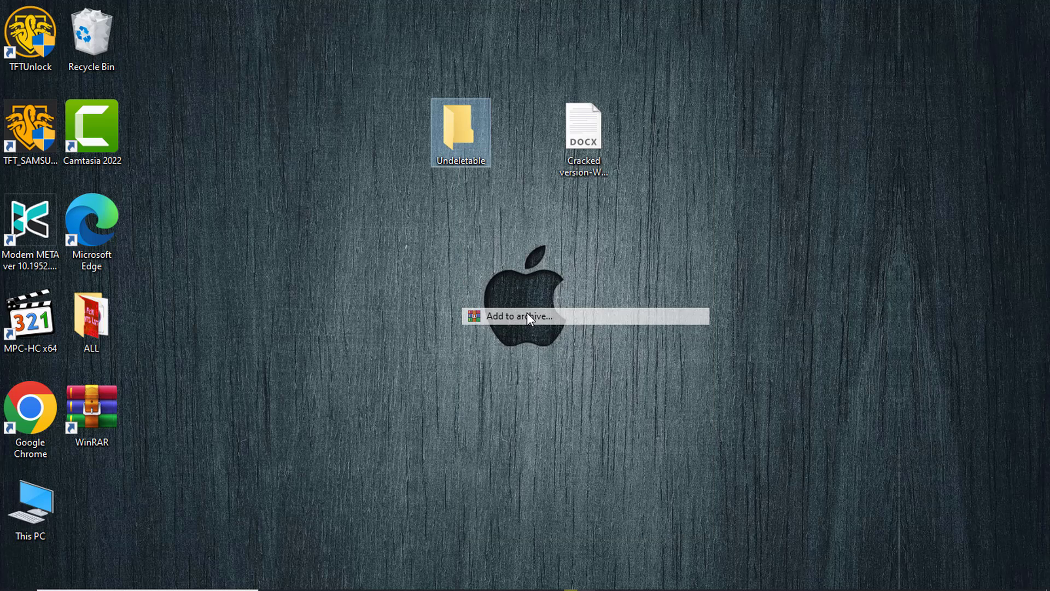
{"action": "left_click", "coordinate": [519, 315]}
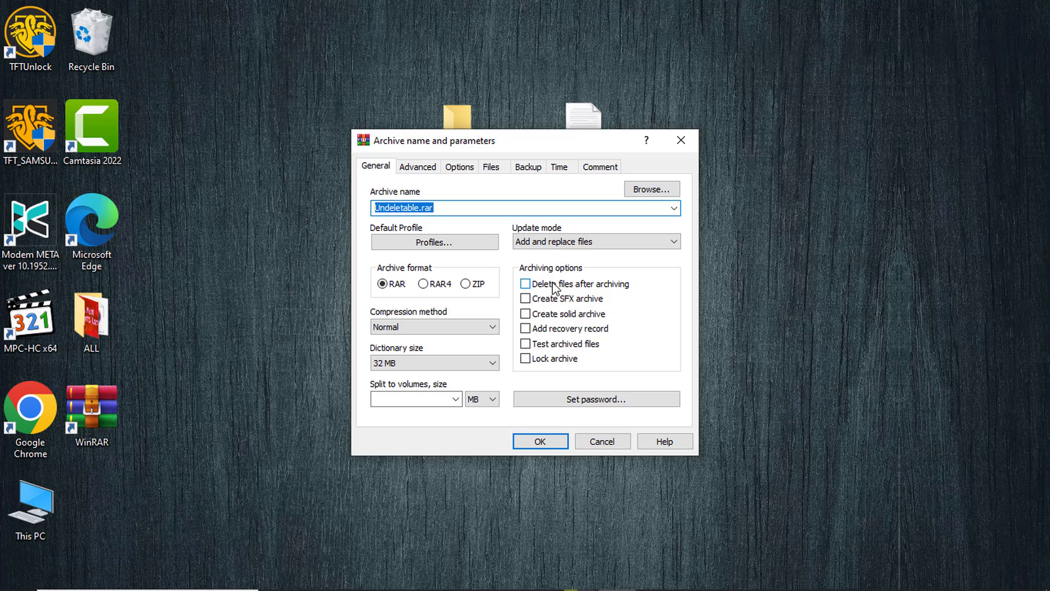
{"action": "left_click", "coordinate": [526, 283]}
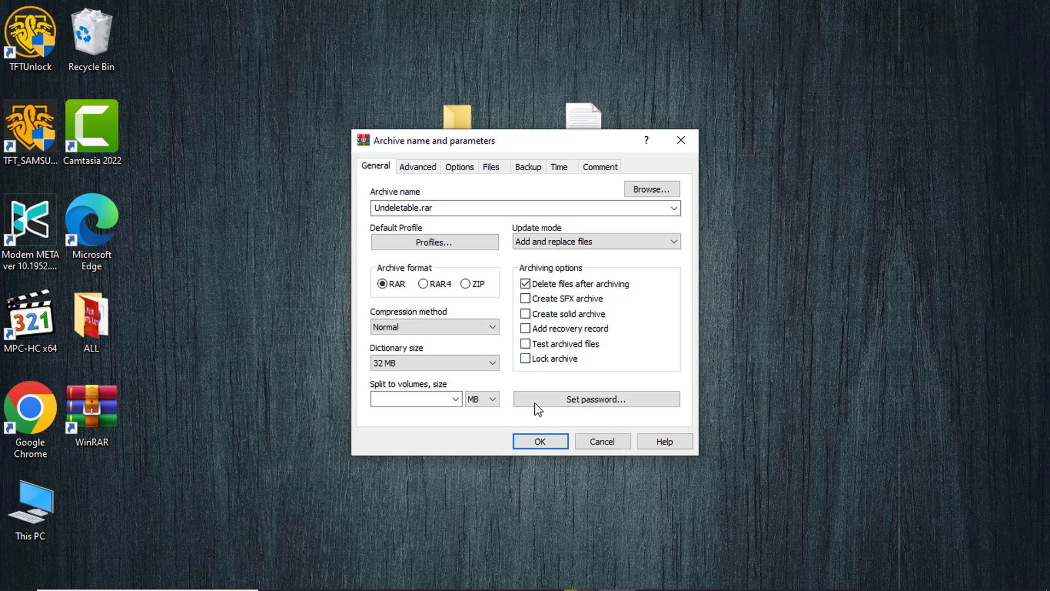
{"action": "left_click", "coordinate": [539, 441]}
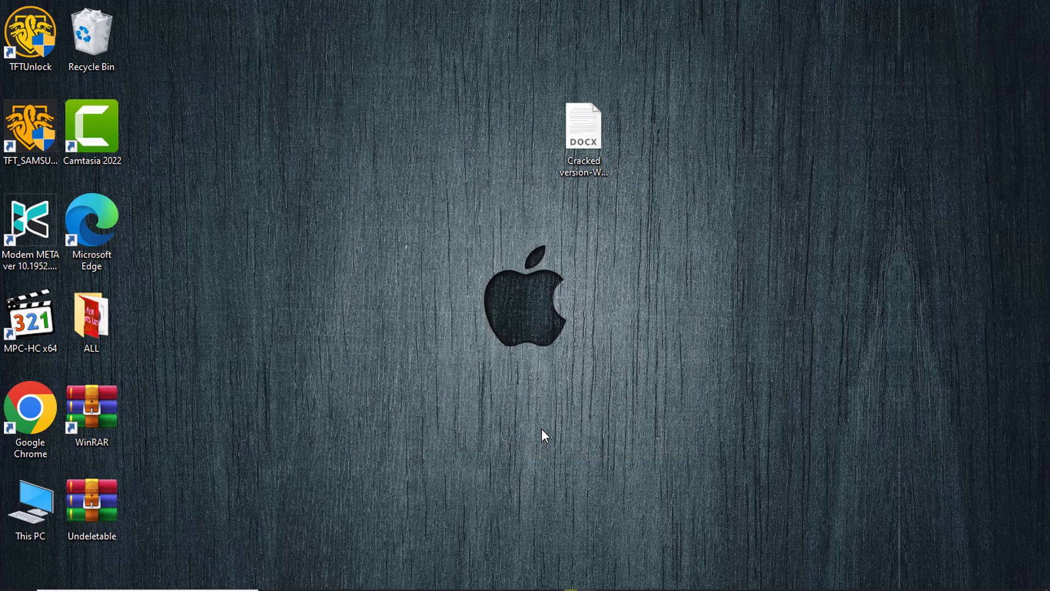
- Bring up the context menu of the new Undeletable archive
{"action": "left_click", "coordinate": [91, 502]}
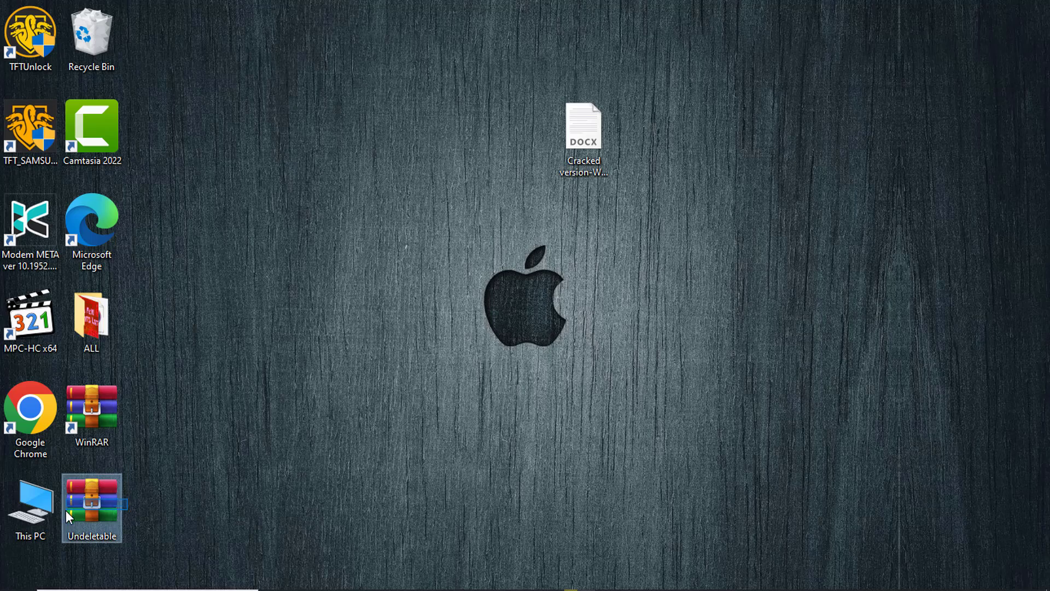
{"action": "right_click", "coordinate": [91, 507]}
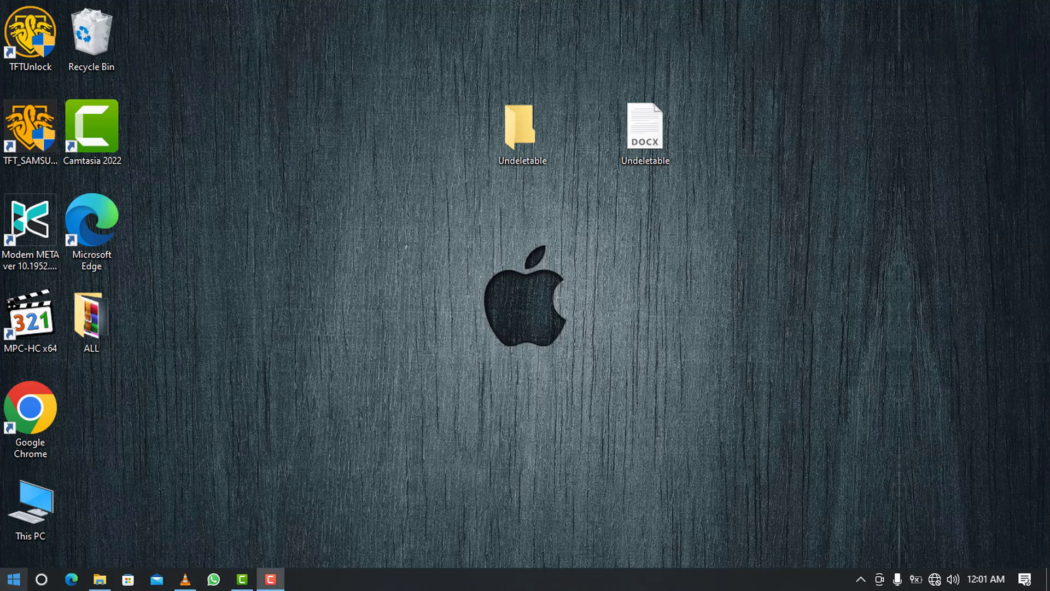
- Launch Command Prompt as administrator from the Start search
{"action": "type", "text": "cmd"}
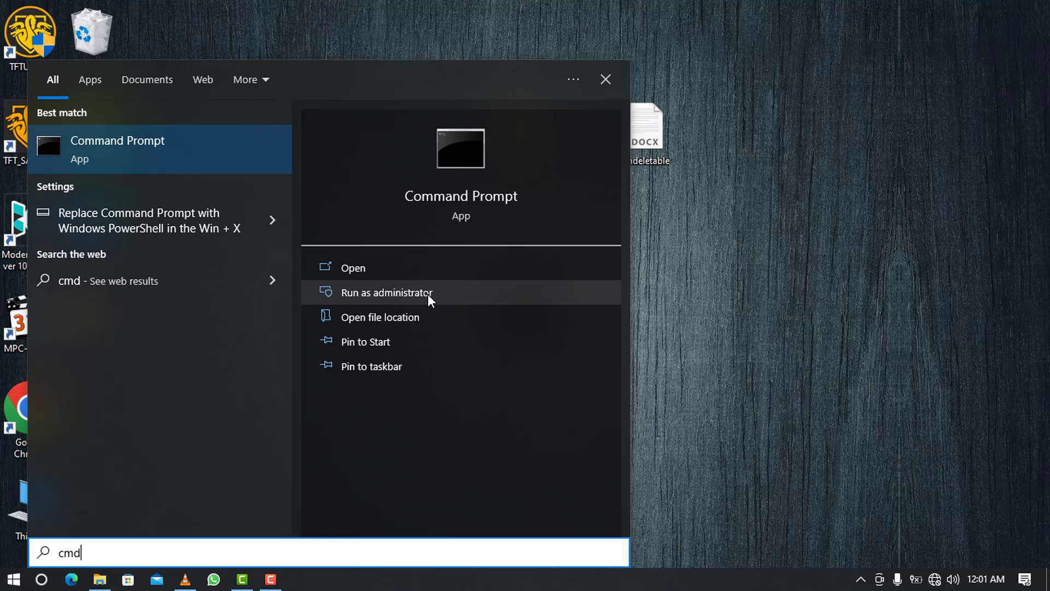
{"action": "left_click", "coordinate": [386, 292]}
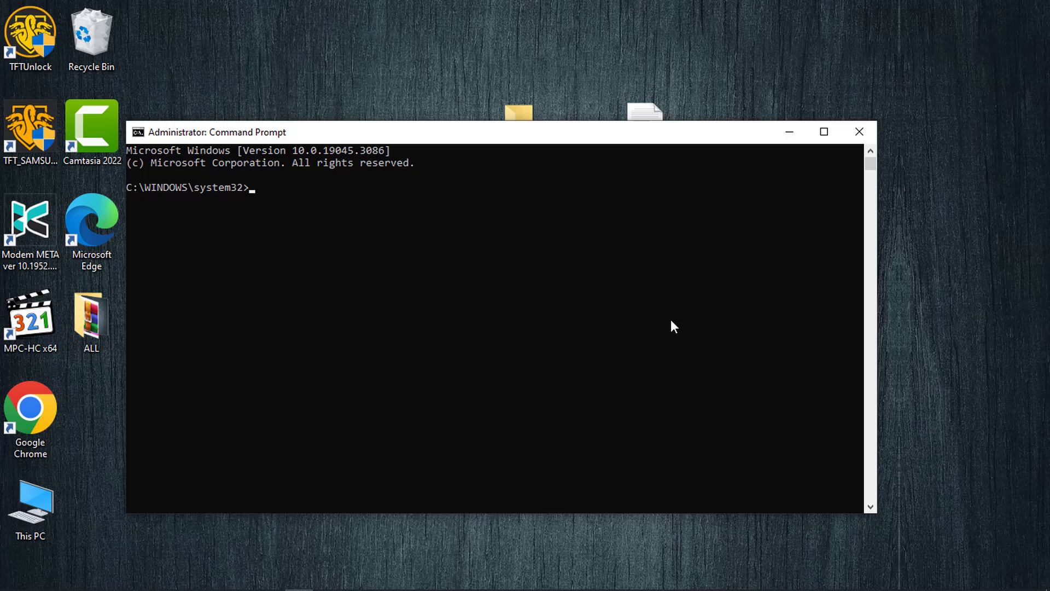
- Enter the RMDIR /S /Q removal command at the administrator prompt
{"action": "type", "text": "RMDIR /S /"}
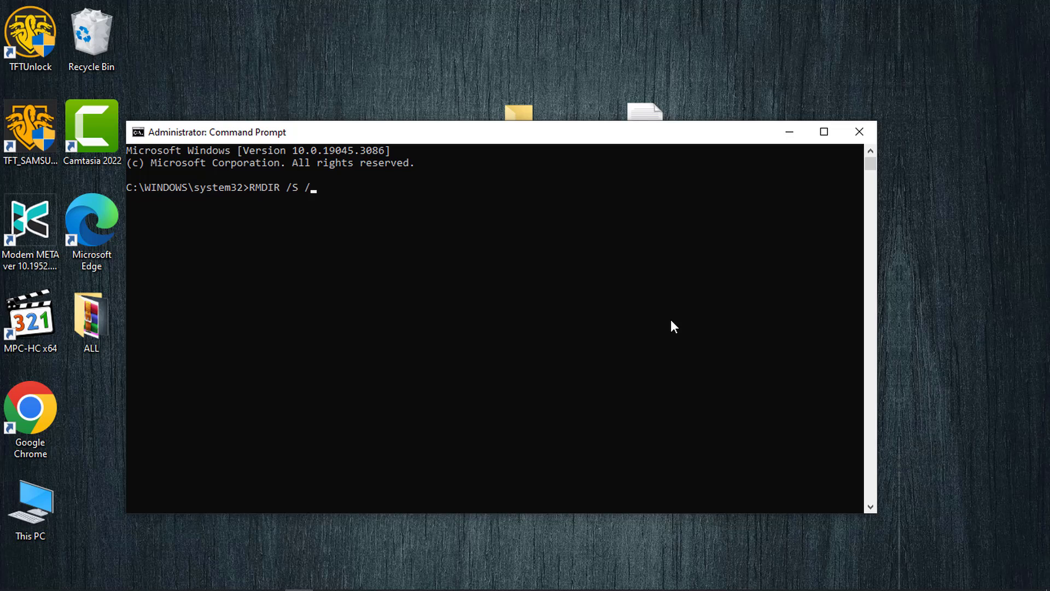
{"action": "type", "text": "Q"}
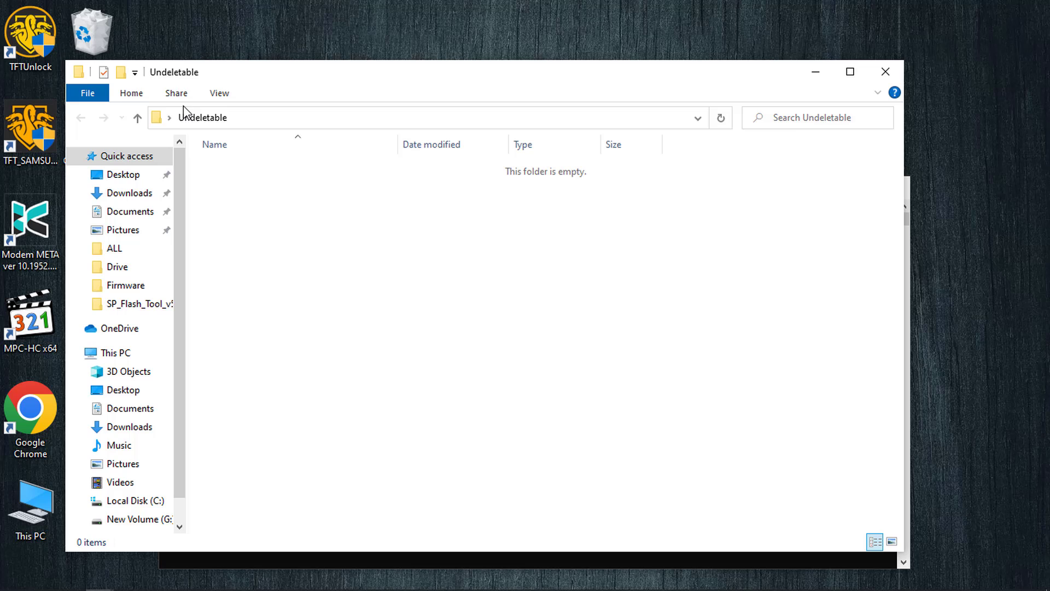
- Copy the Undeletable folder path and check the Undeletable document's Security permissions
{"action": "right_click", "coordinate": [224, 118]}
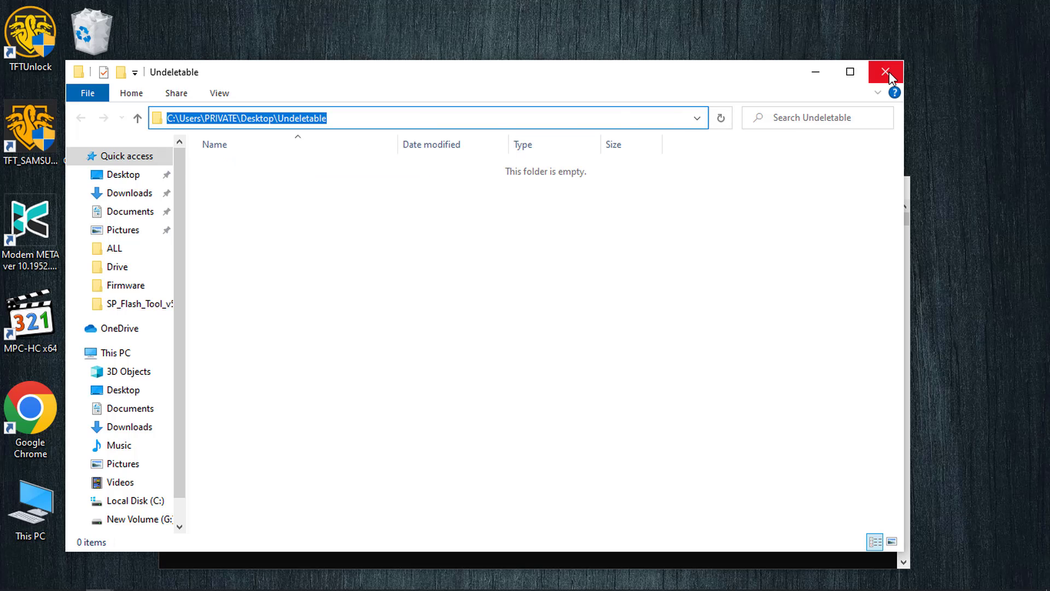
{"action": "right_click", "coordinate": [643, 127]}
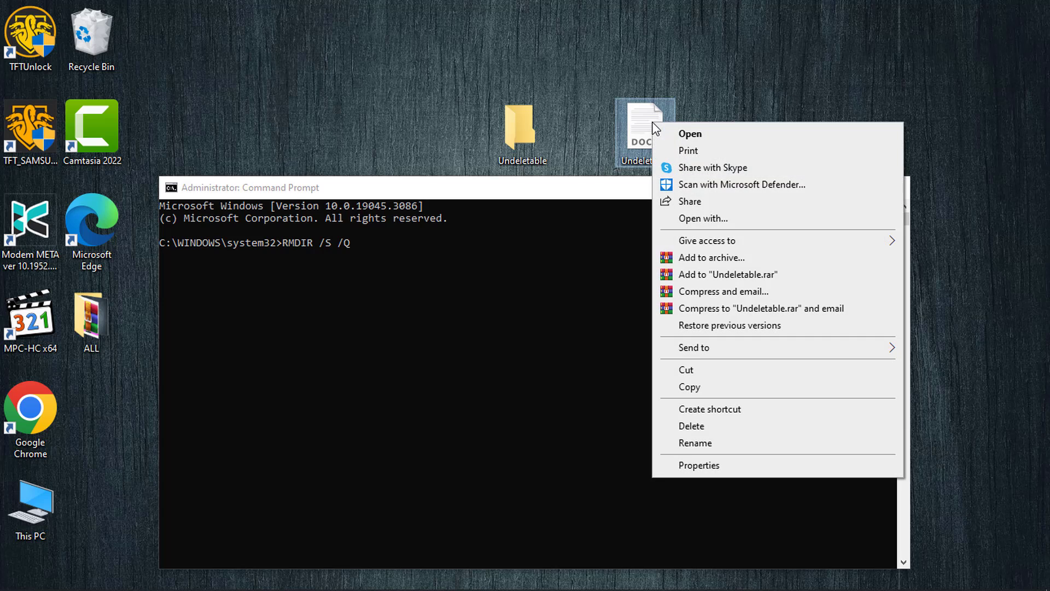
{"action": "left_click", "coordinate": [699, 464]}
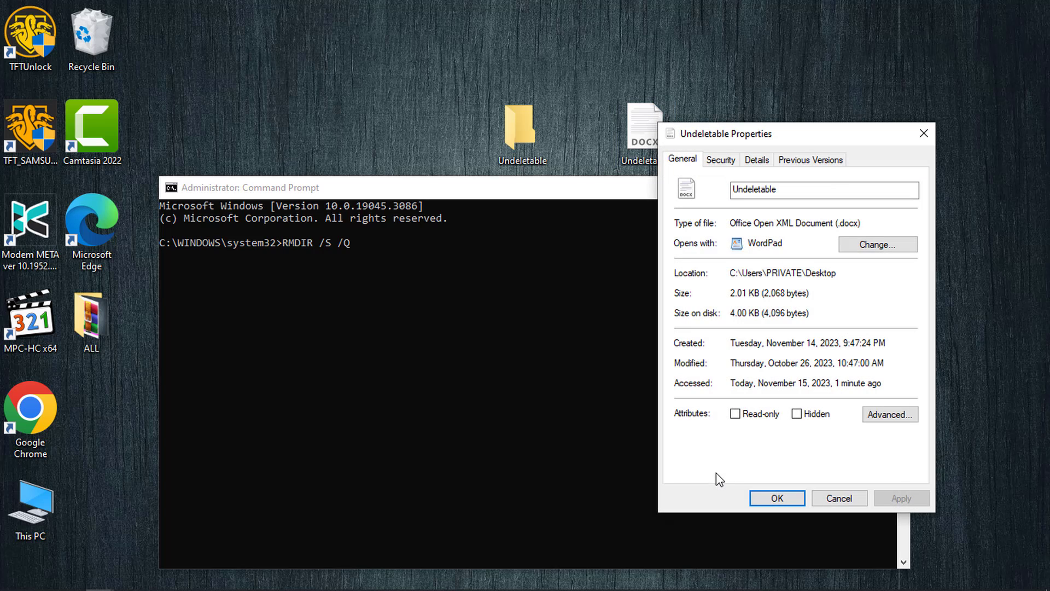
{"action": "left_click", "coordinate": [720, 160]}
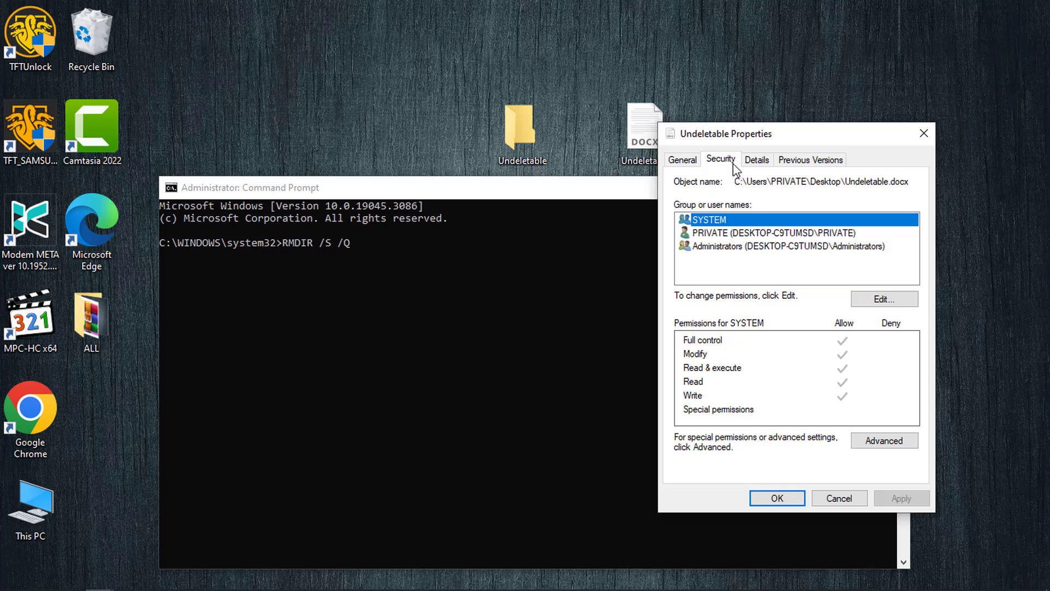
- Complete the RMDIR command with the path C:\Users\PRIVATE\Desktop\Undeletable
{"action": "right_click", "coordinate": [821, 182]}
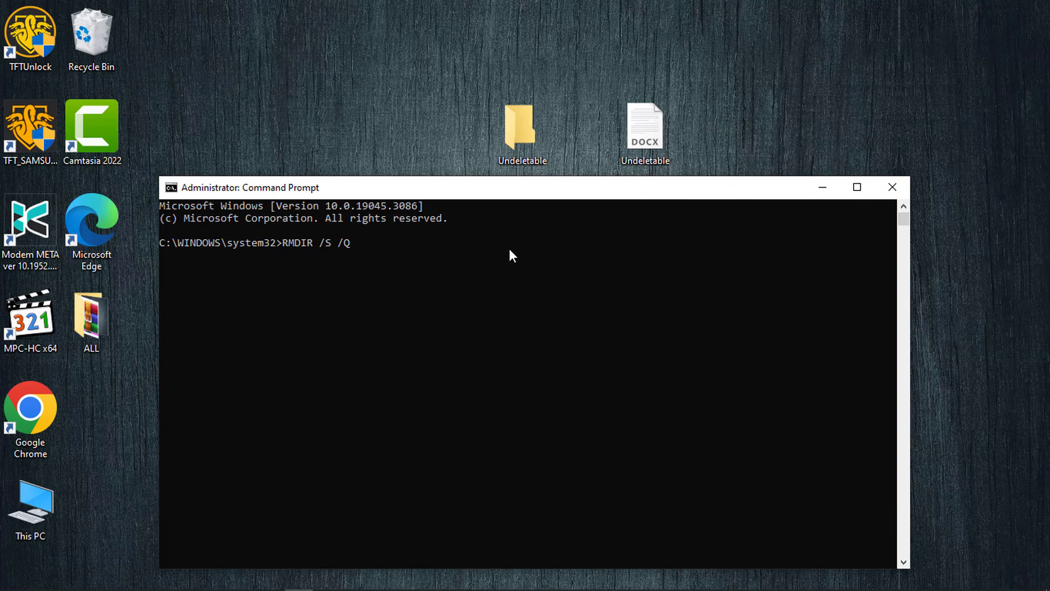
{"action": "type", "text": "C:\\Users\\PRIVATE\\Desktop\\Undeletable"}
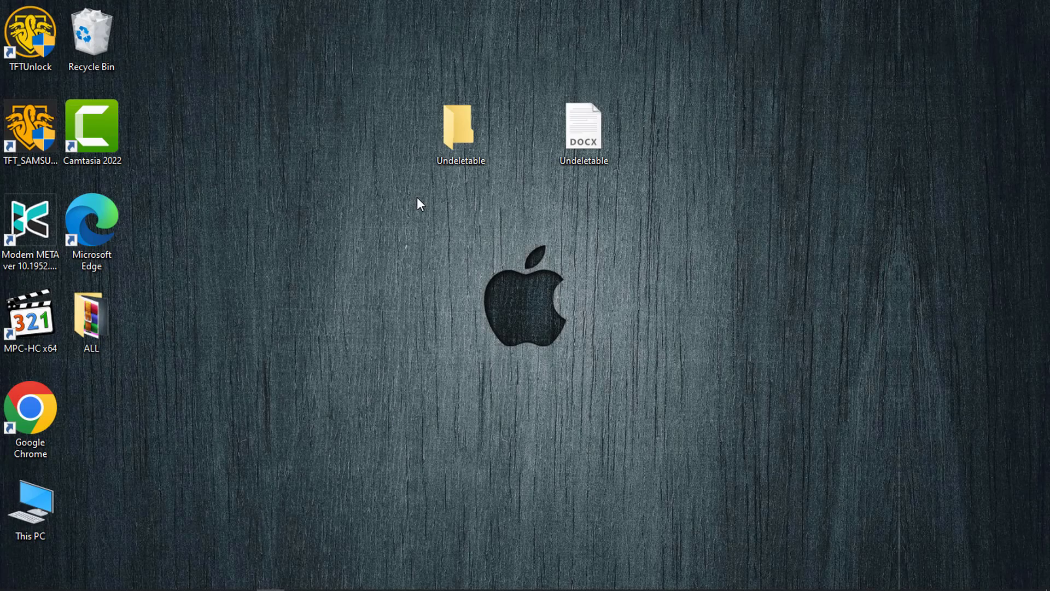
{"action": "mouse_move", "coordinate": [348, 289]}
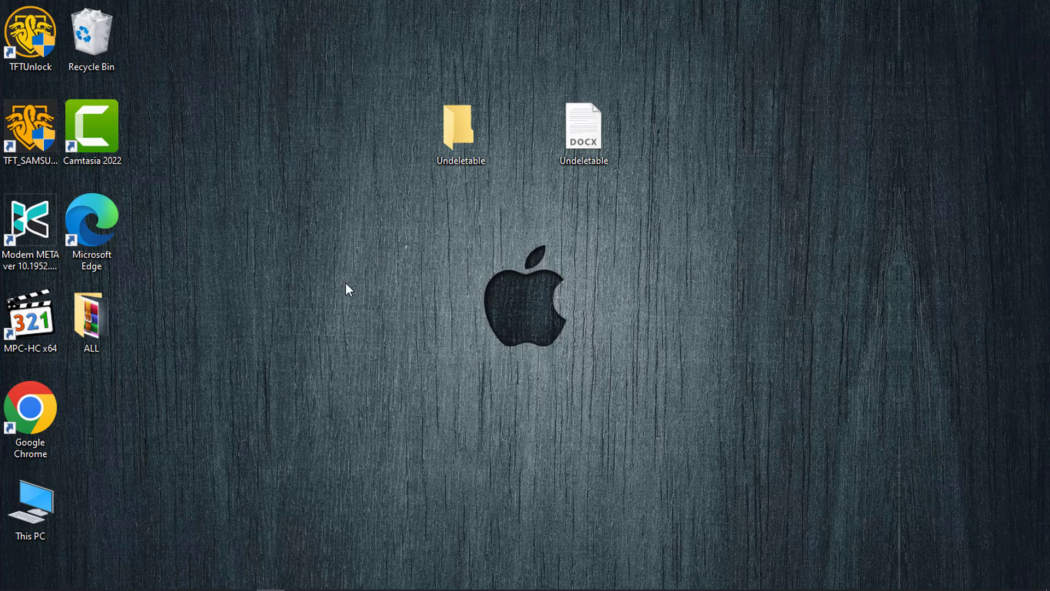
- Launch Windows PowerShell as administrator from the Start search
{"action": "left_click", "coordinate": [11, 577]}
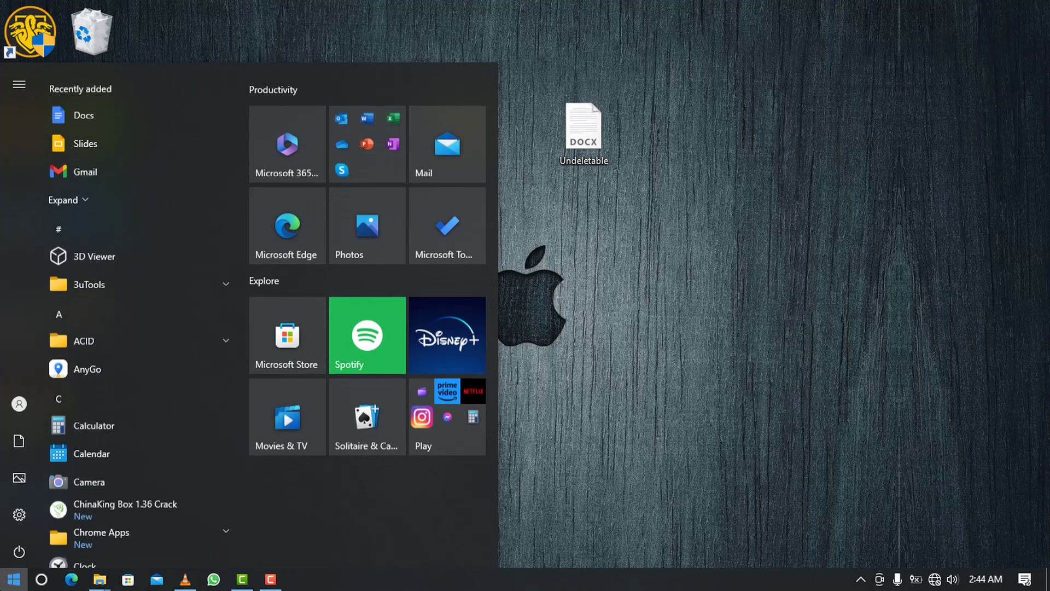
{"action": "type", "text": "powershell"}
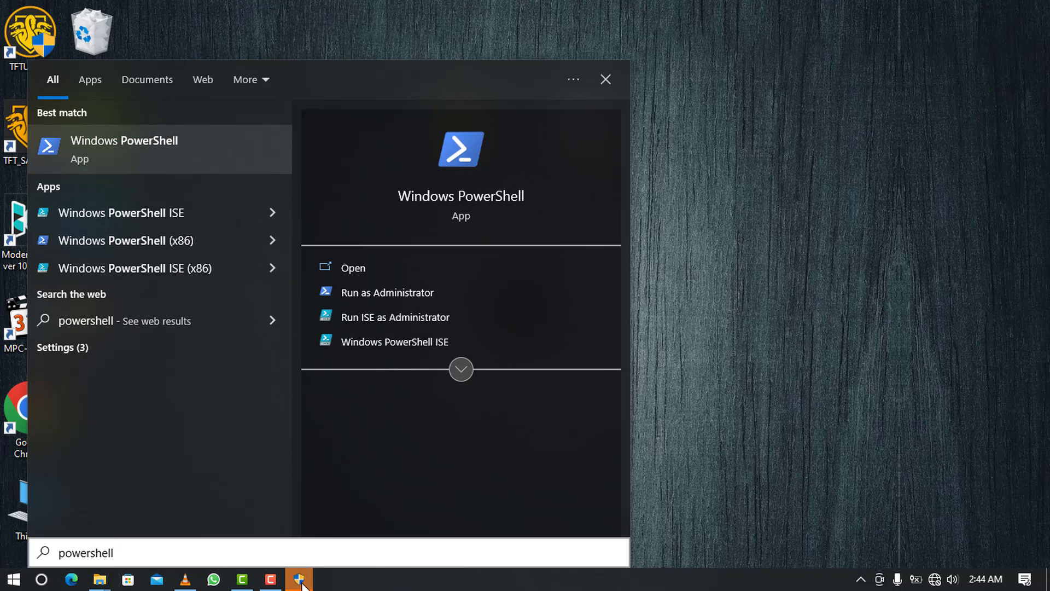
{"action": "left_click", "coordinate": [387, 292]}
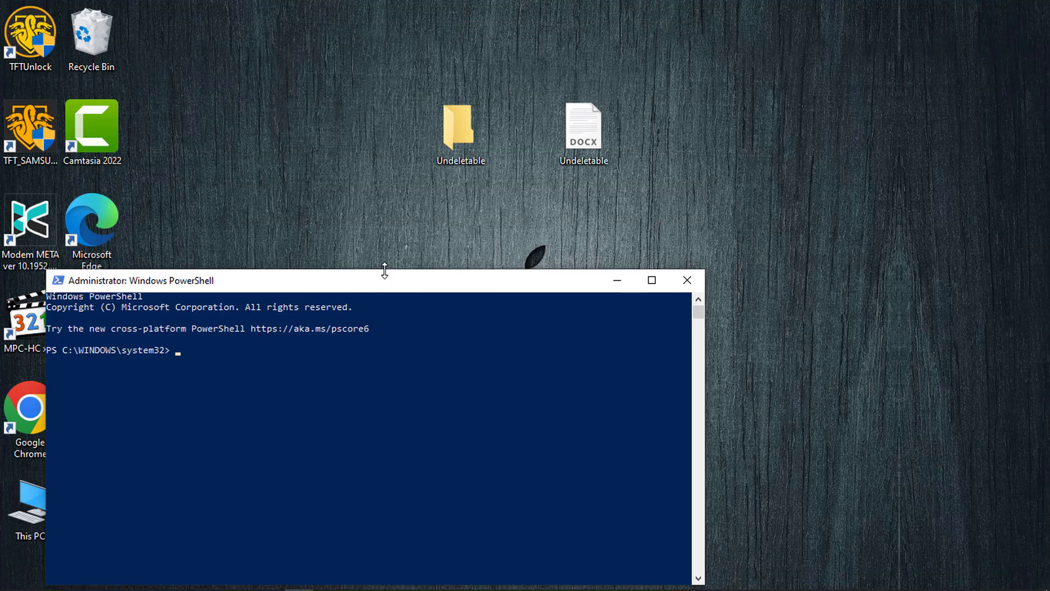
- Copy the Undeletable folder's path from its File Explorer address bar
{"action": "double_click", "coordinate": [459, 127]}
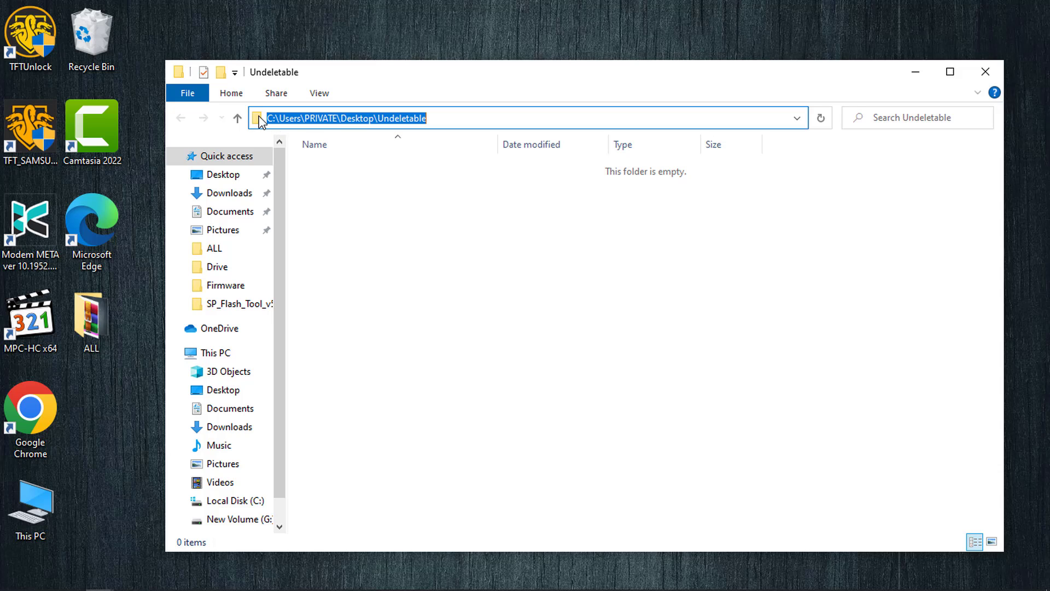
{"action": "right_click", "coordinate": [318, 119]}
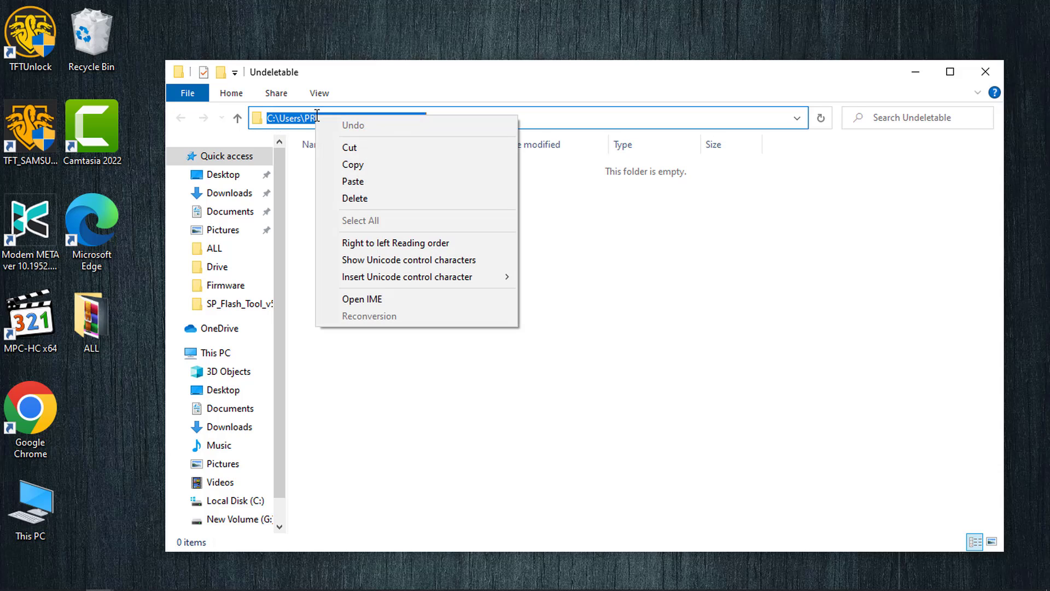
{"action": "left_click", "coordinate": [360, 172]}
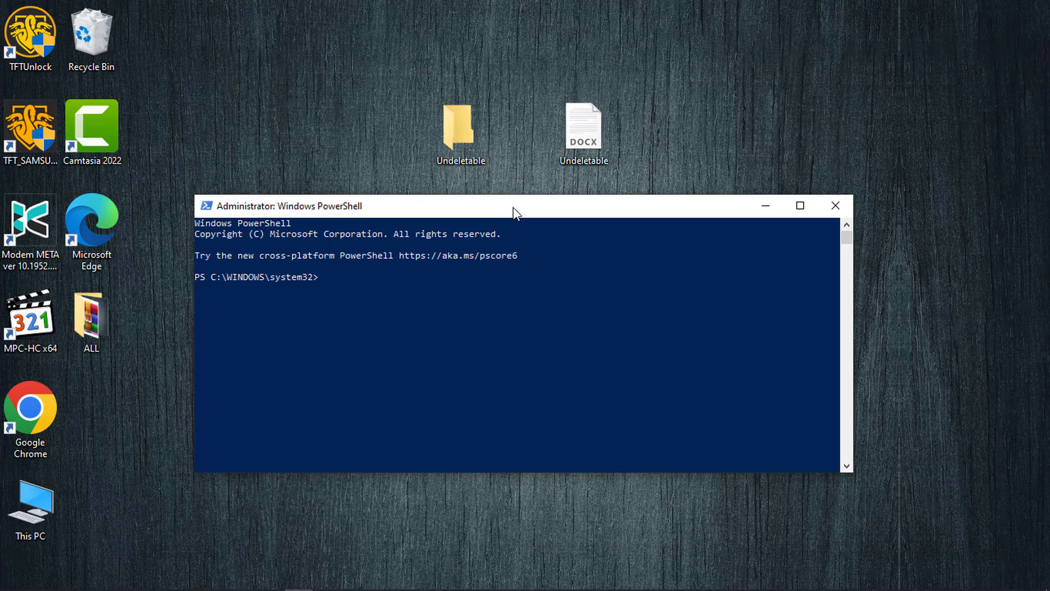
- Run Remove-Item -Recurse -Force on C:\Users\PRIVATE\Desktop\Undeletable, then close PowerShell
{"action": "type", "text": "Remove-Item -Recurse -Force"}
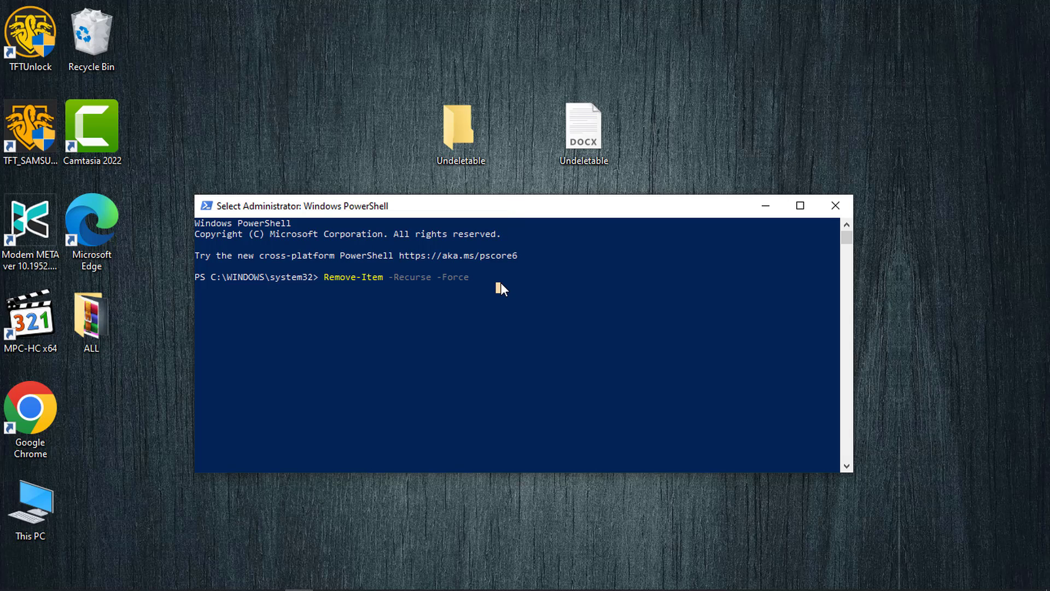
{"action": "type", "text": "C:\\Users\\PRIVATE\\Desktop\\Undeletable"}
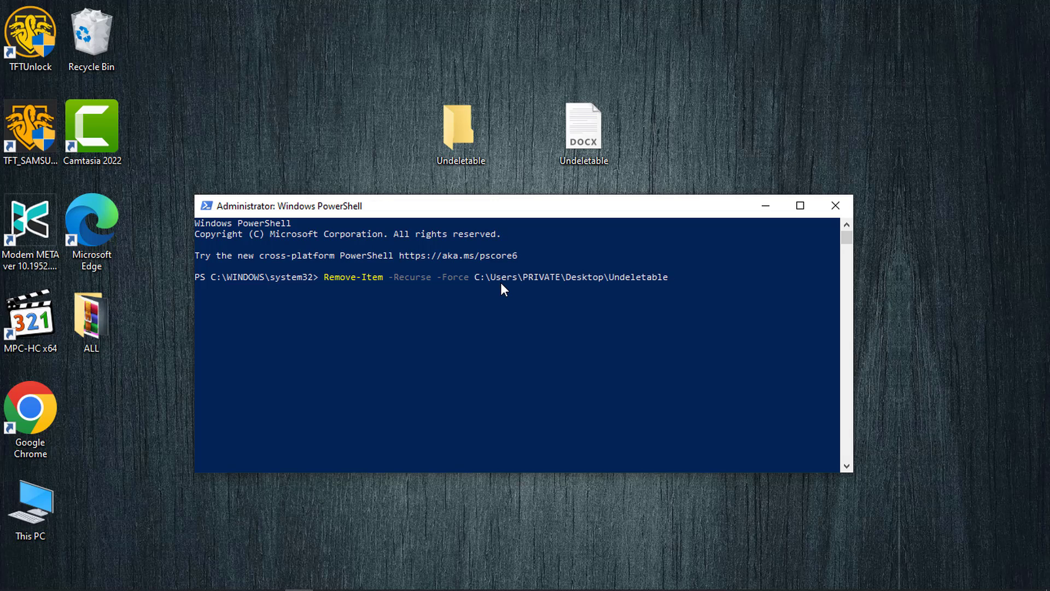
{"action": "key", "text": "Enter"}
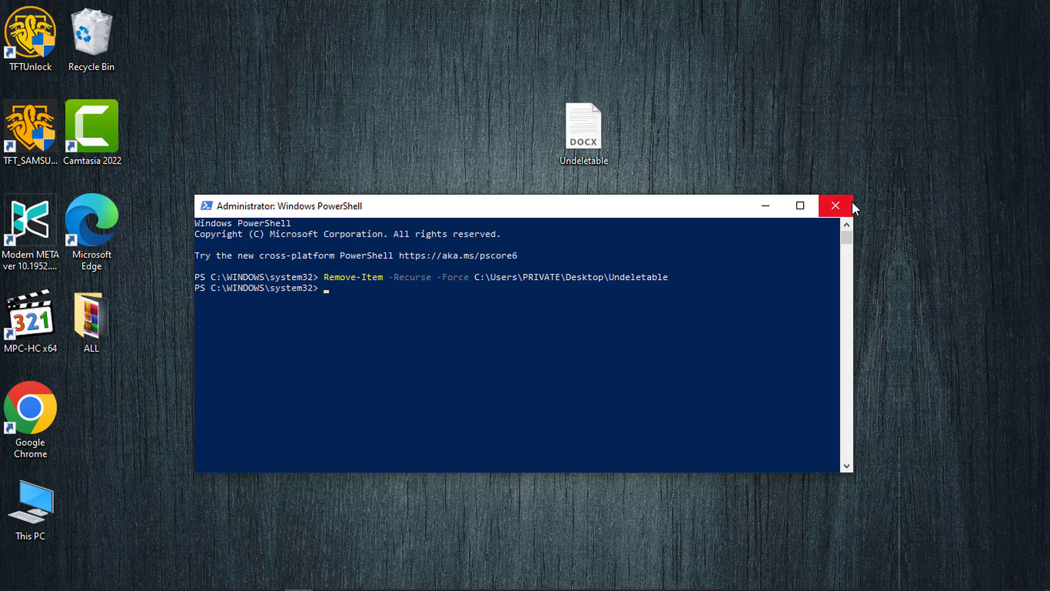
{"action": "left_click", "coordinate": [835, 206]}
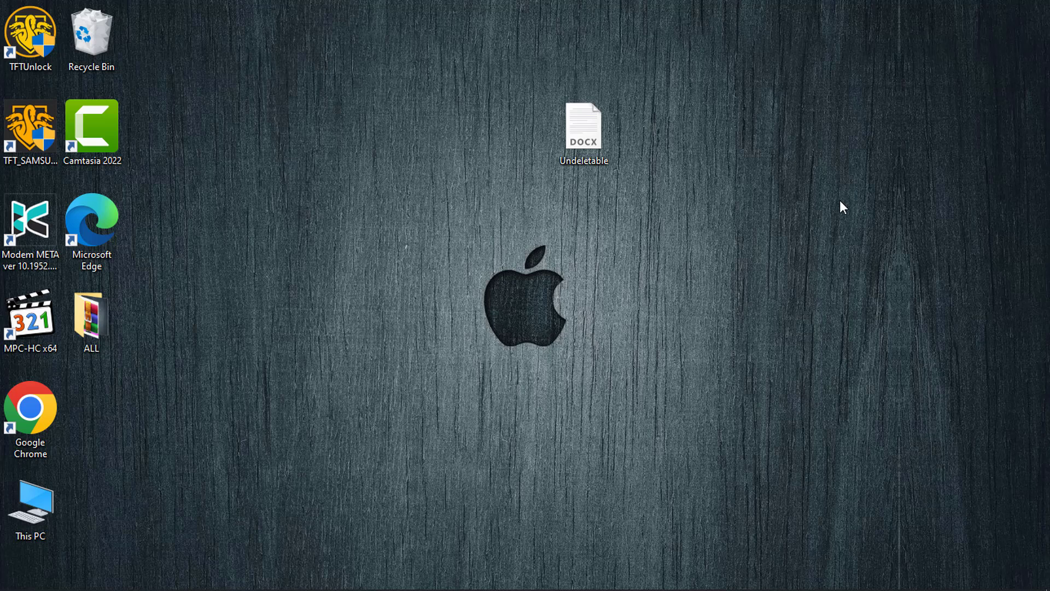
{"action": "mouse_move", "coordinate": [837, 204]}
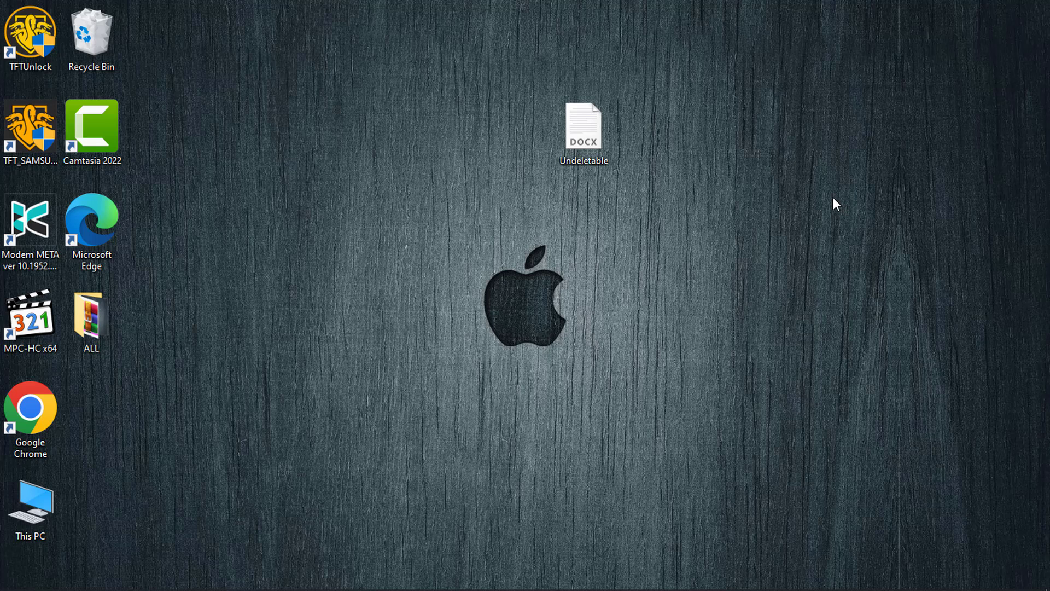